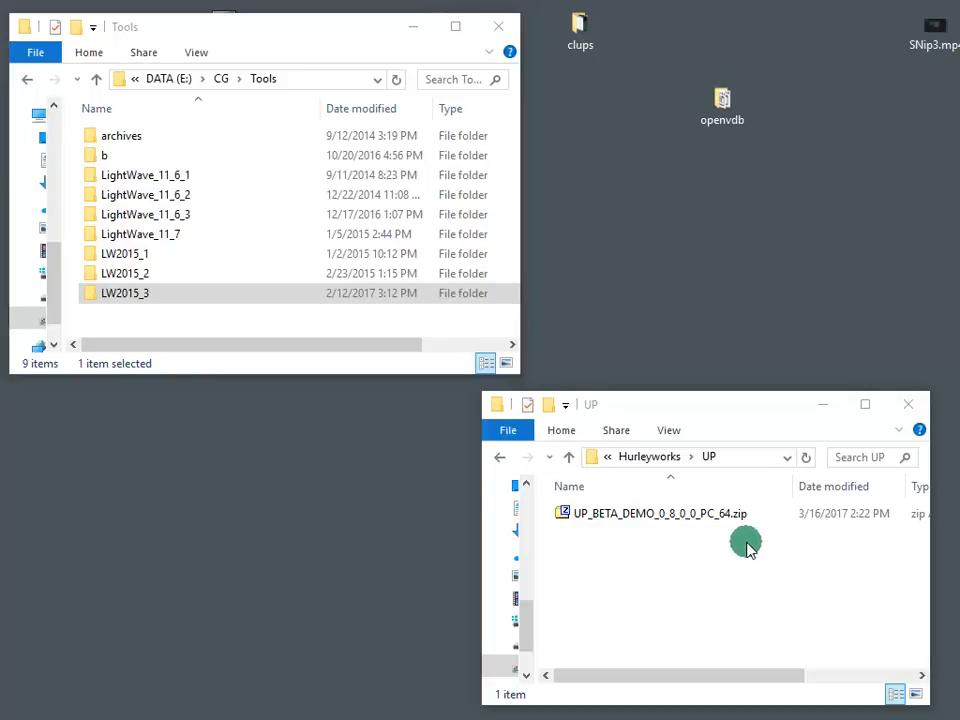
{"action": "mouse_move", "coordinate": [664, 338]}
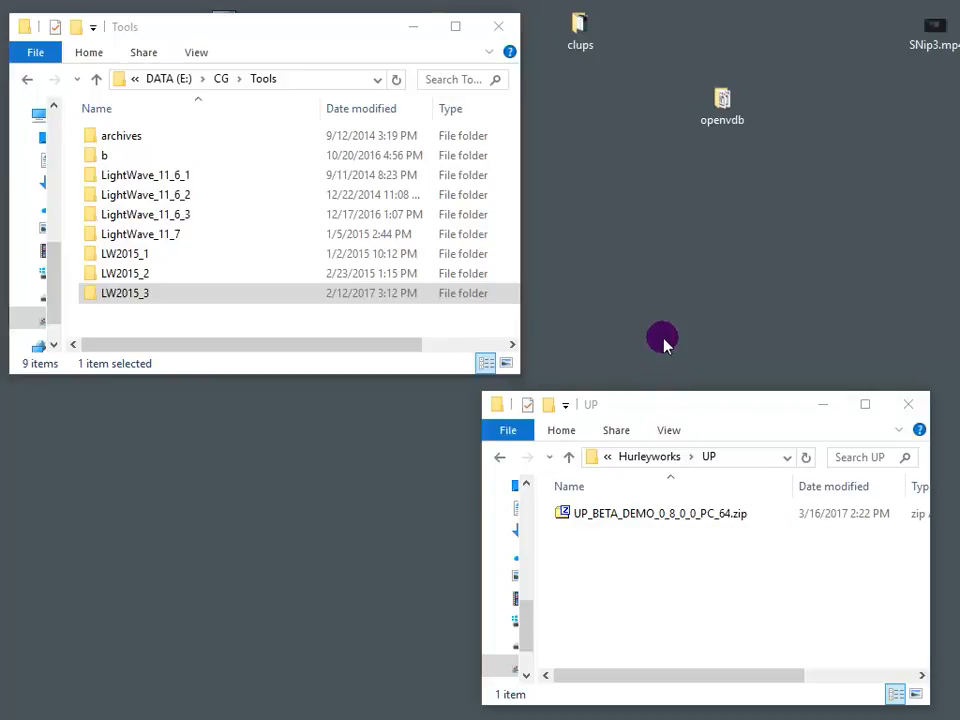
{"action": "mouse_move", "coordinate": [618, 332]}
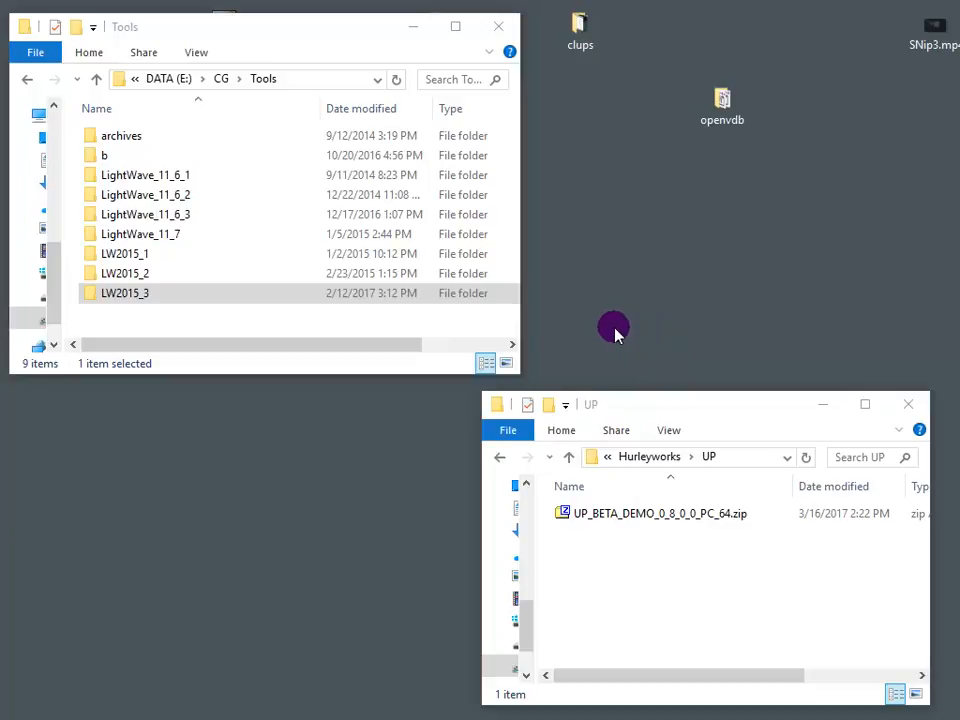
{"action": "mouse_move", "coordinate": [576, 330]}
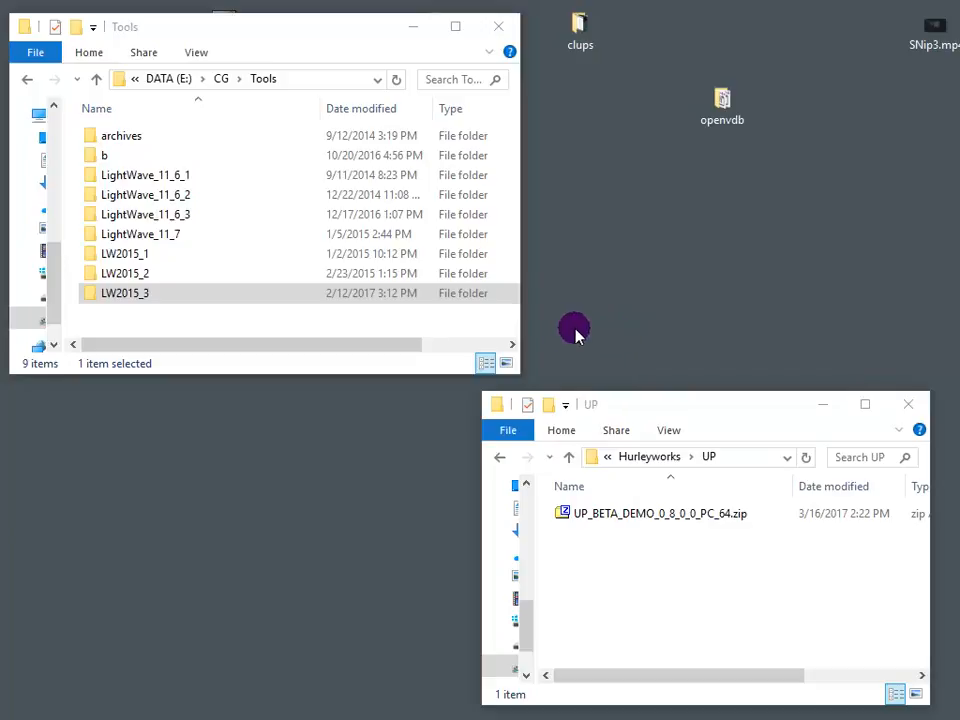
Extract the UP_BETA_DEMO zip and go into its put_these_in_LW_distribution_bin_folder subfolder of DLLs.
{"action": "left_click", "coordinate": [588, 512]}
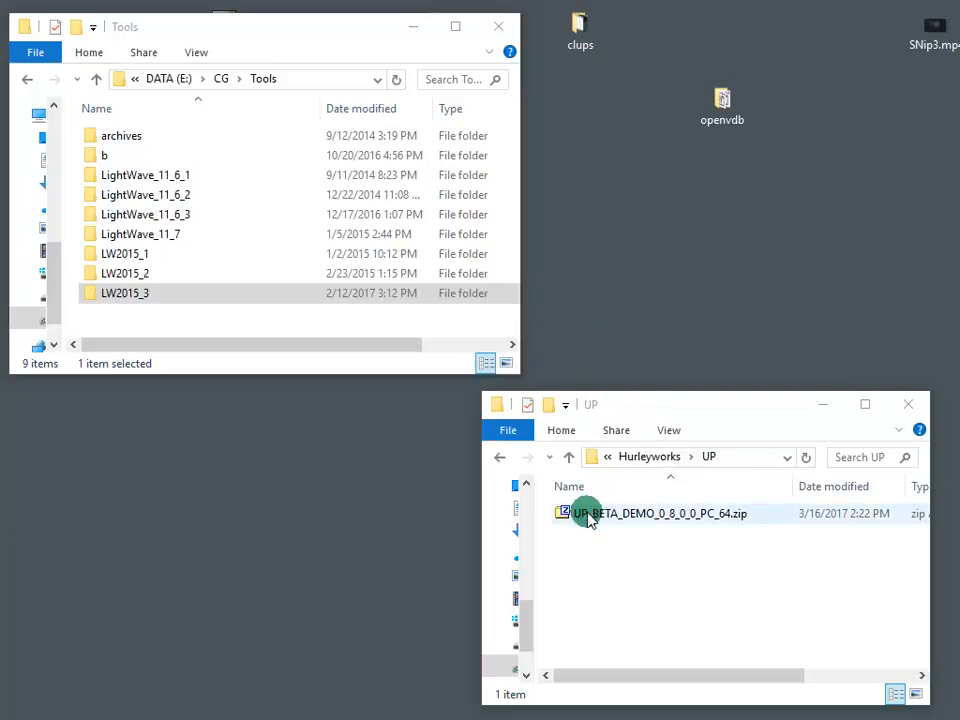
{"action": "right_click", "coordinate": [656, 512]}
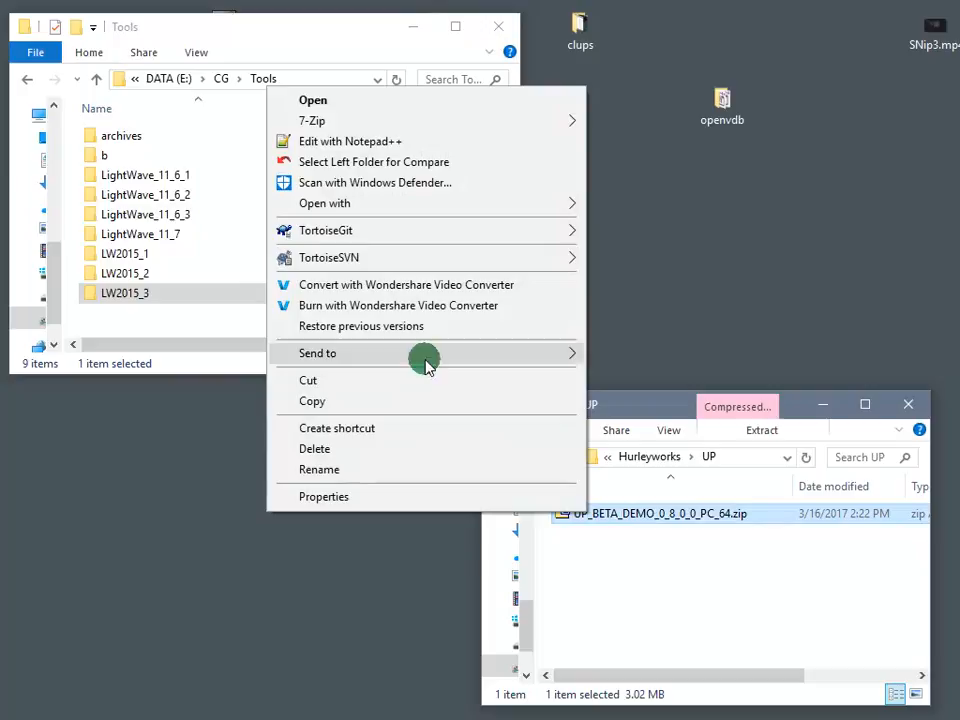
{"action": "mouse_move", "coordinate": [312, 120]}
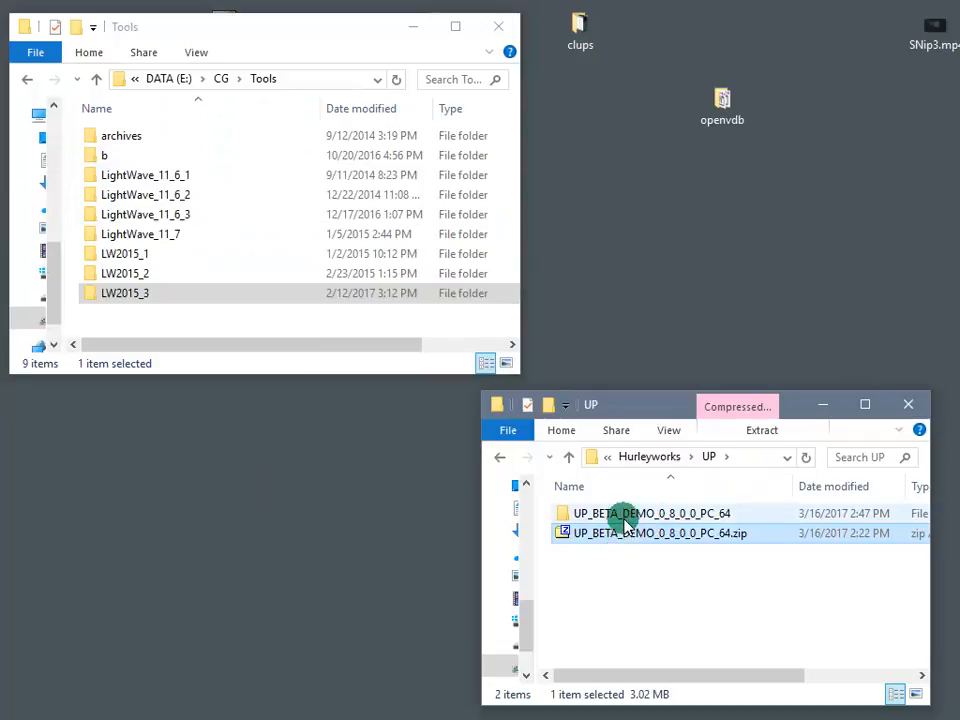
{"action": "double_click", "coordinate": [652, 512]}
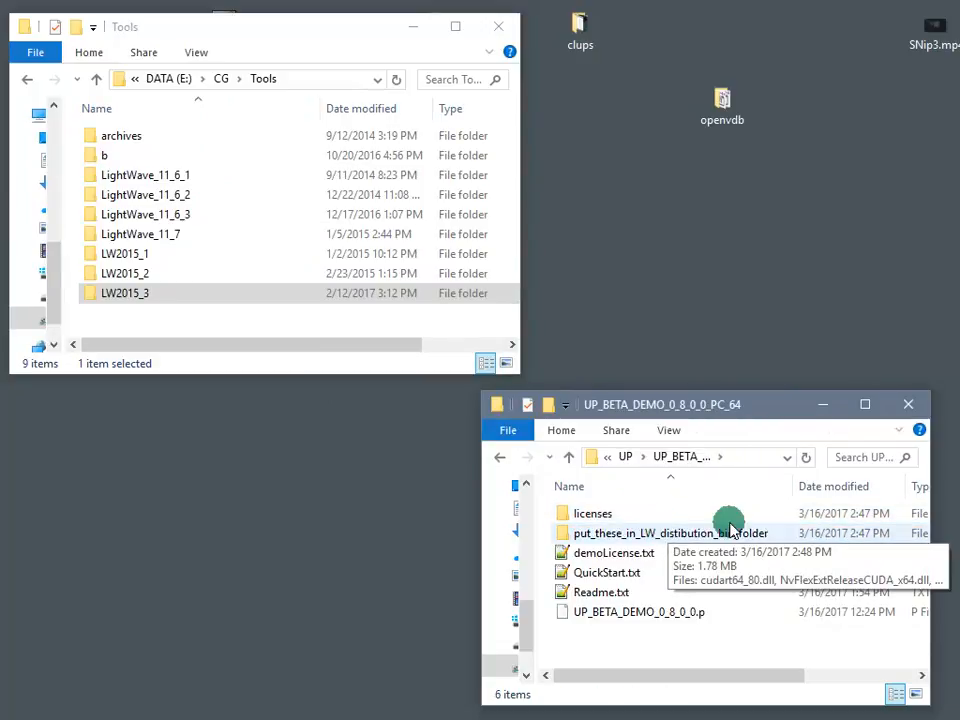
{"action": "mouse_move", "coordinate": [650, 532]}
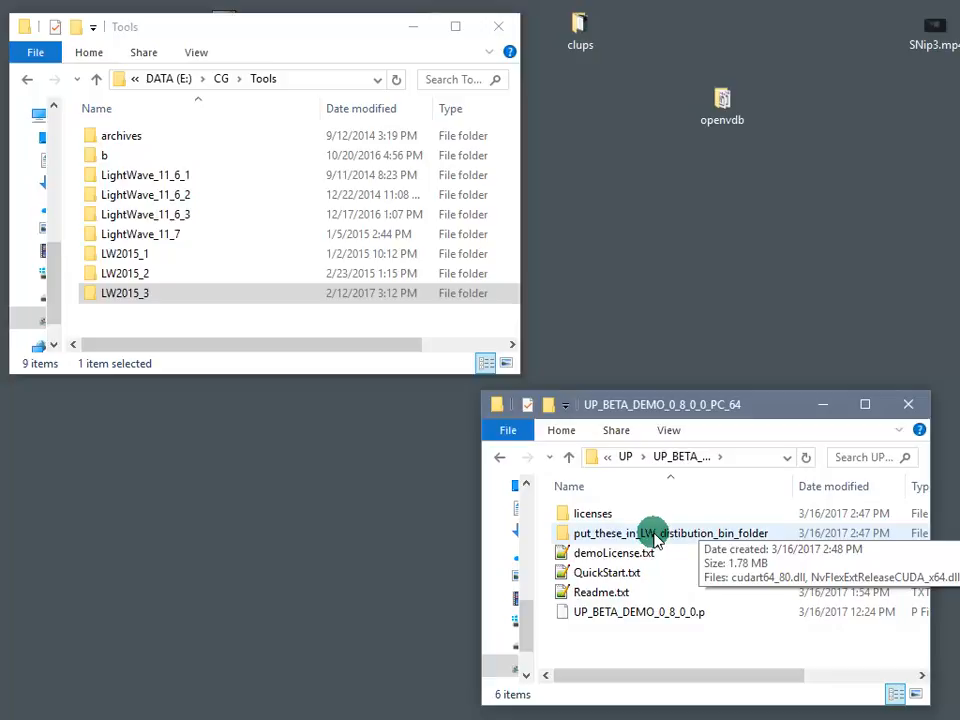
{"action": "double_click", "coordinate": [672, 532]}
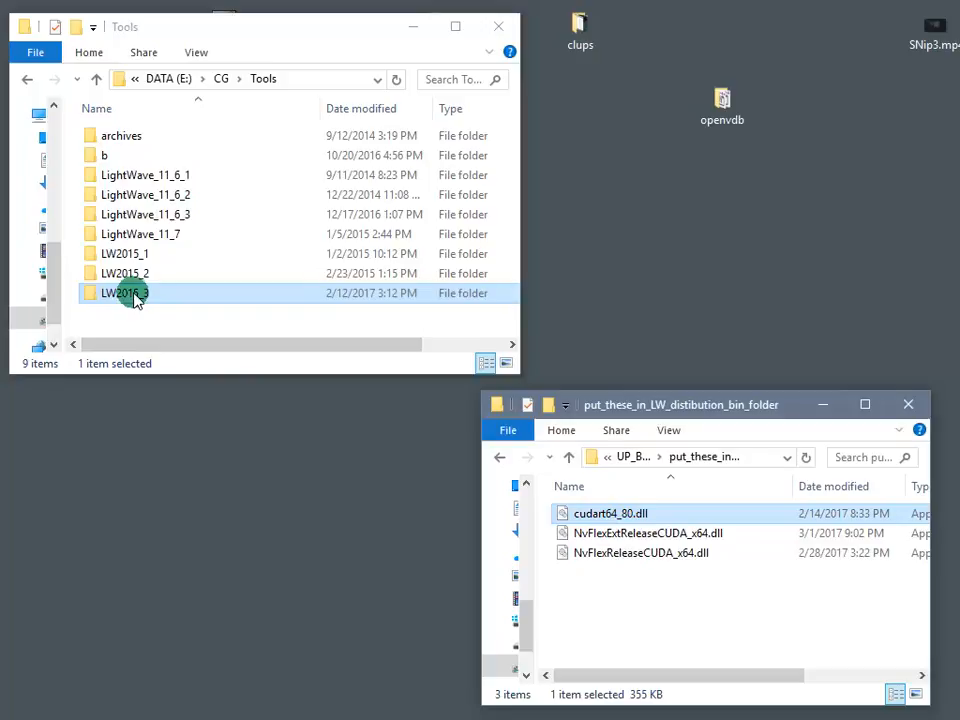
Copy the three UP DLLs into LW2015_3's bin folder, replacing the same-named files.
{"action": "left_click", "coordinate": [124, 272]}
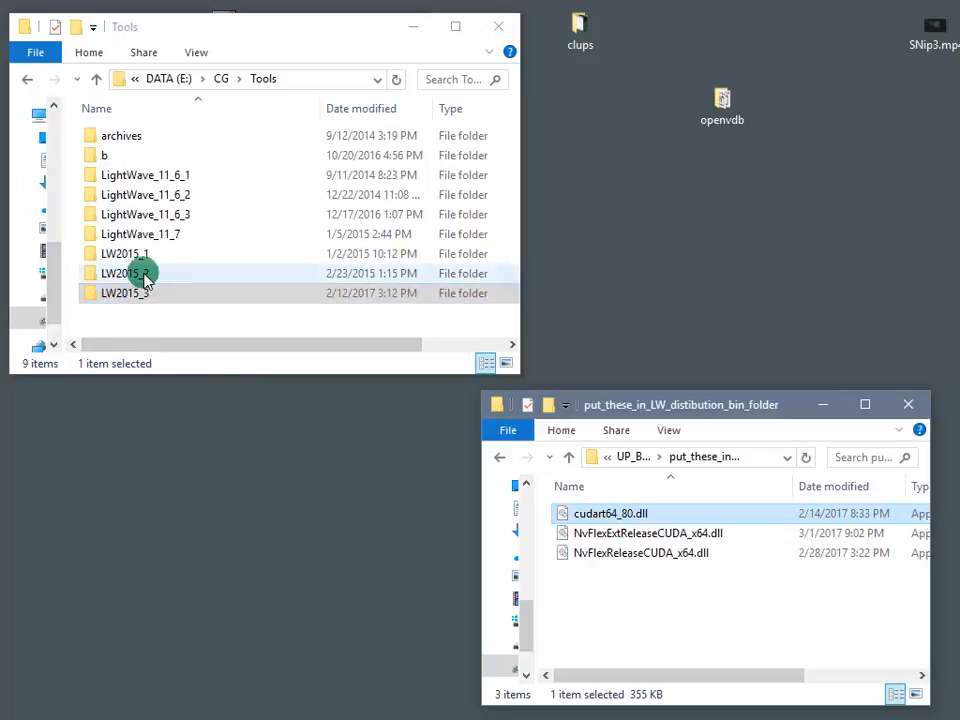
{"action": "left_click", "coordinate": [144, 214]}
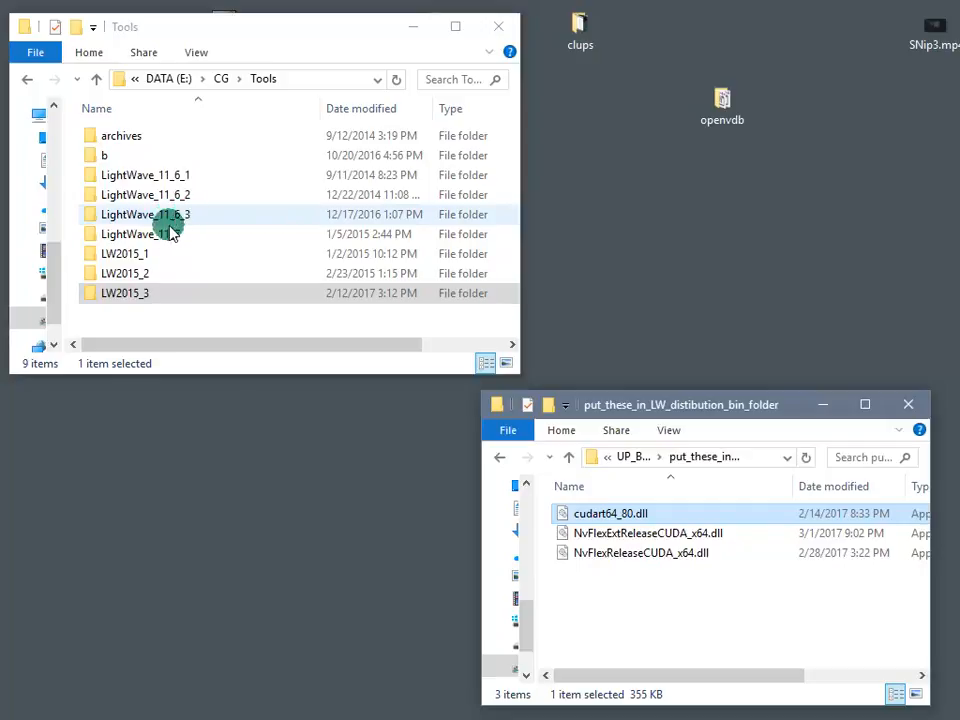
{"action": "double_click", "coordinate": [124, 292]}
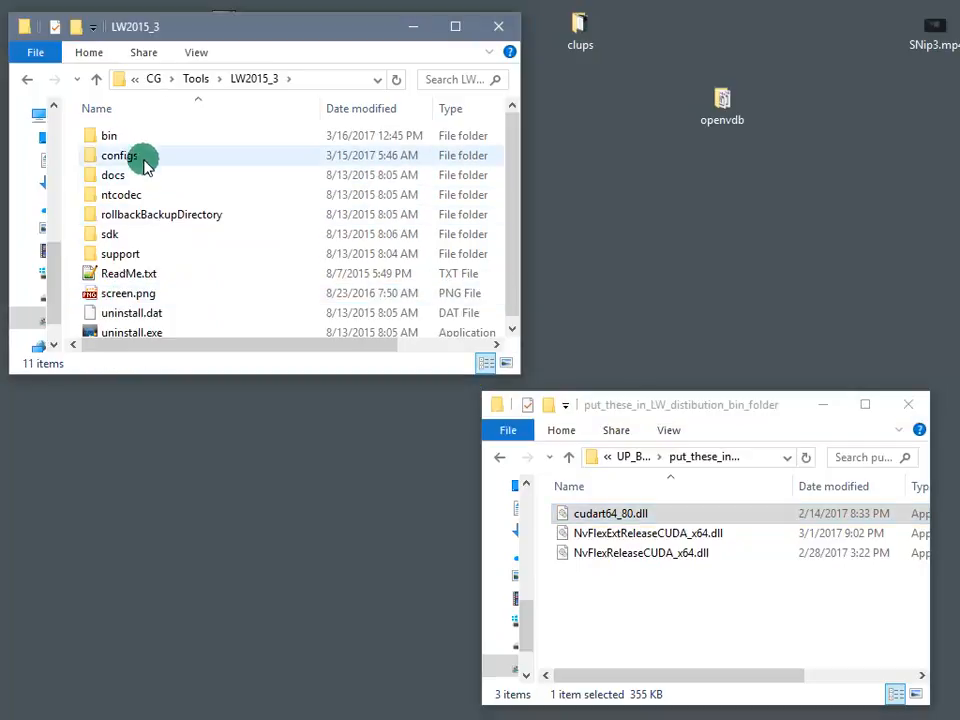
{"action": "left_click", "coordinate": [640, 552]}
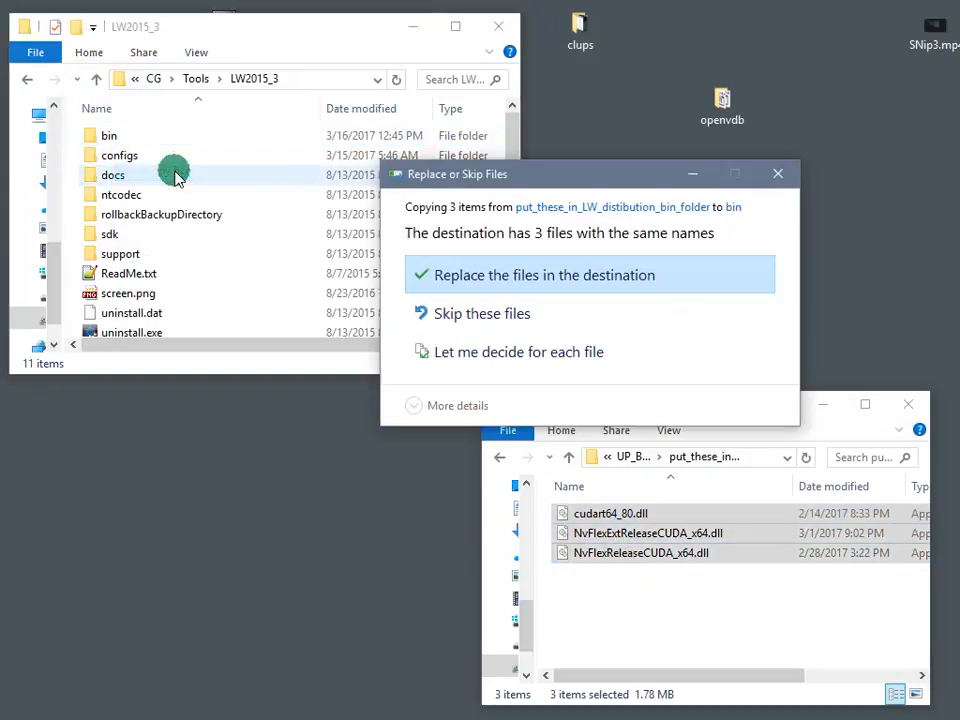
{"action": "left_click", "coordinate": [544, 276]}
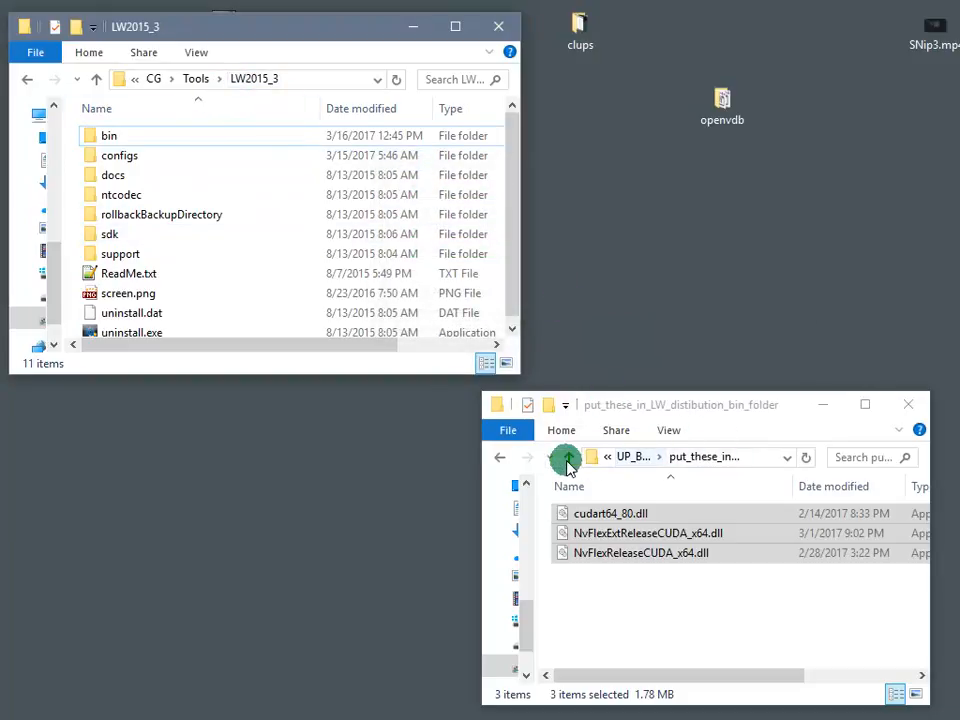
Copy the UP_BETA_DEMO .p plugin file into LW2015_3 > support > plugins > Hurleyworks.
{"action": "left_click", "coordinate": [568, 456]}
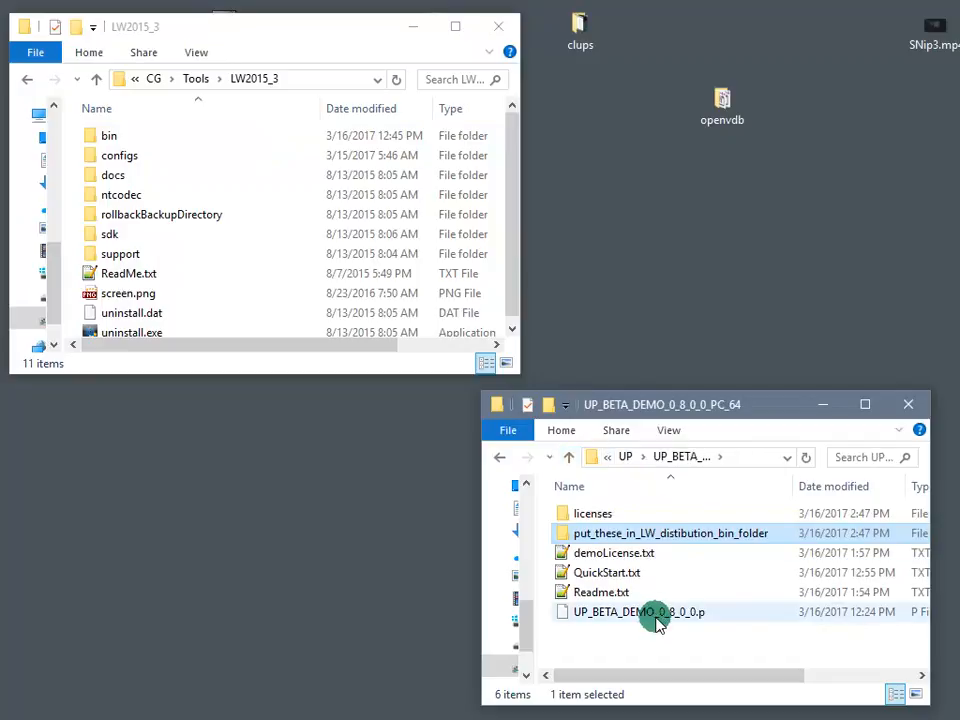
{"action": "mouse_move", "coordinate": [686, 572]}
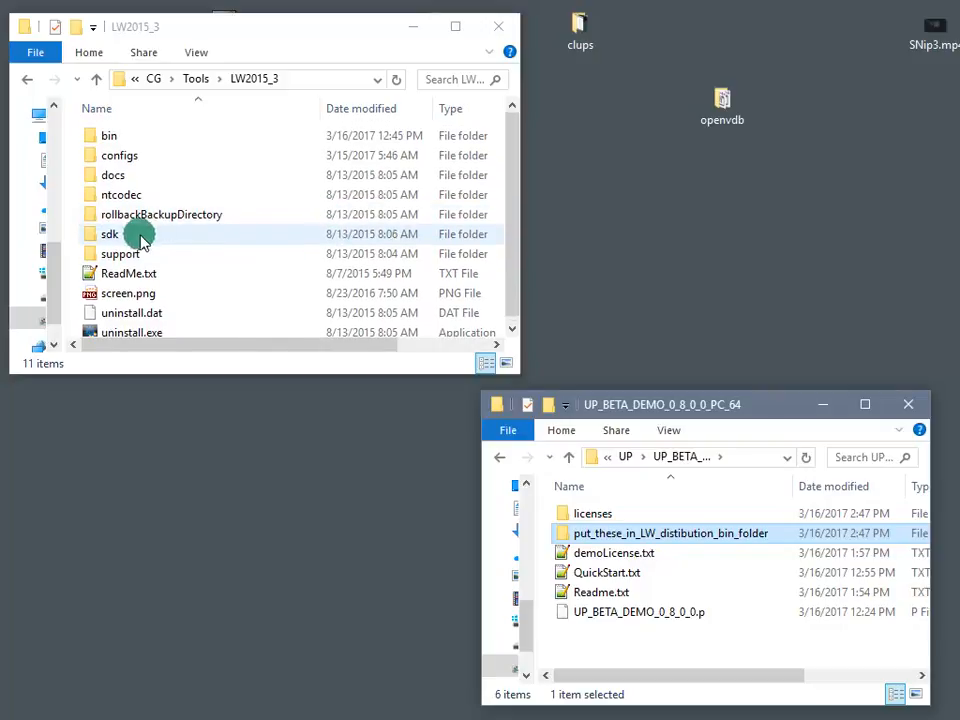
{"action": "double_click", "coordinate": [120, 252]}
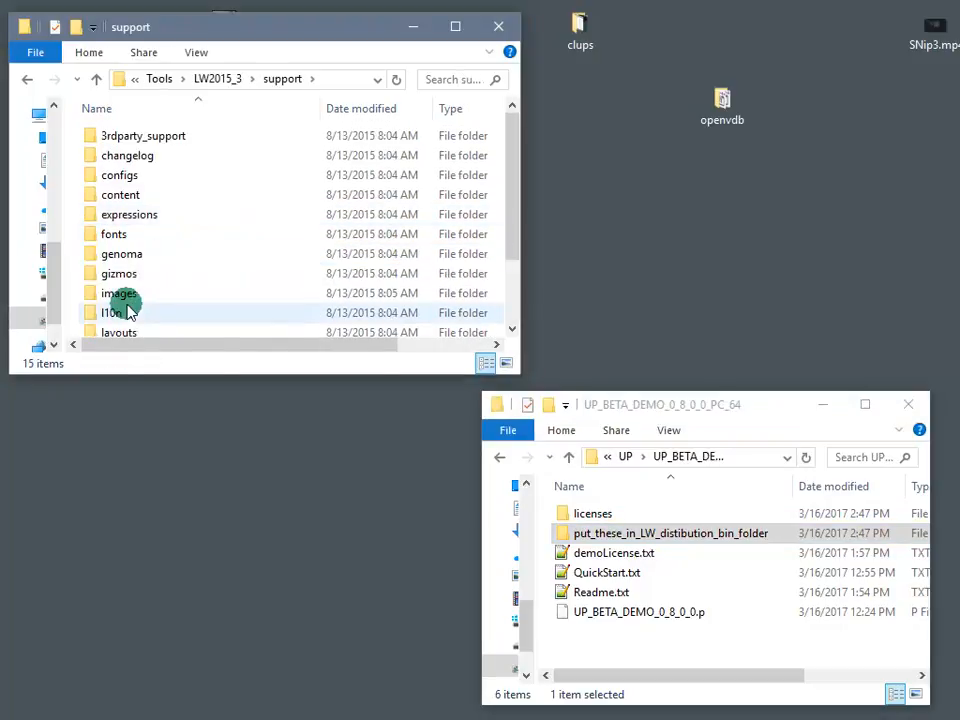
{"action": "double_click", "coordinate": [120, 312]}
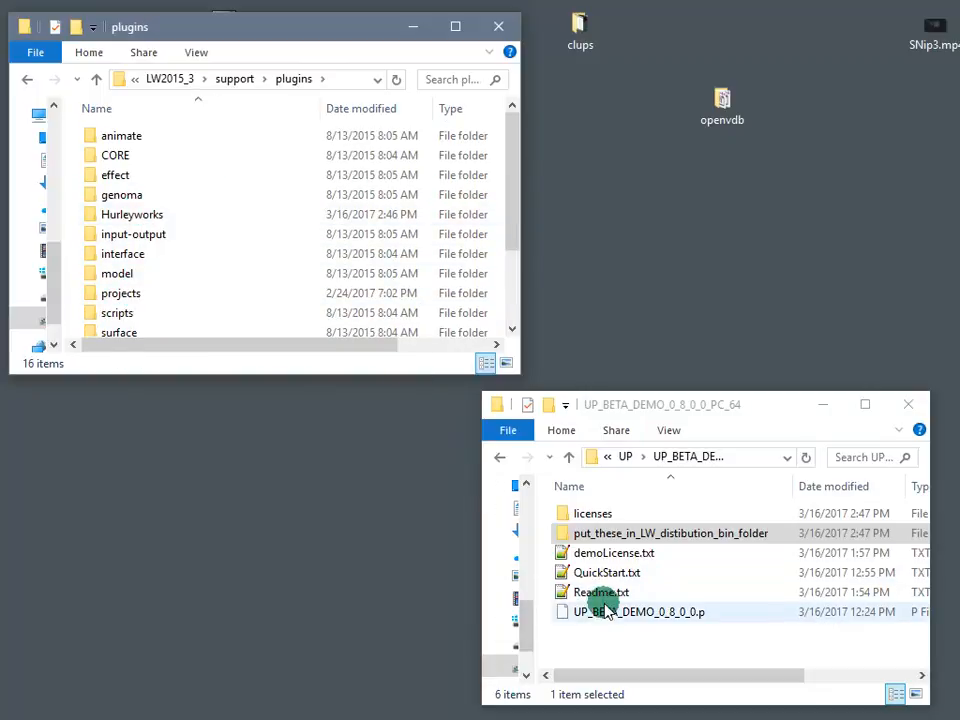
{"action": "left_click_drag", "start_coordinate": [636, 612], "coordinate": [132, 234]}
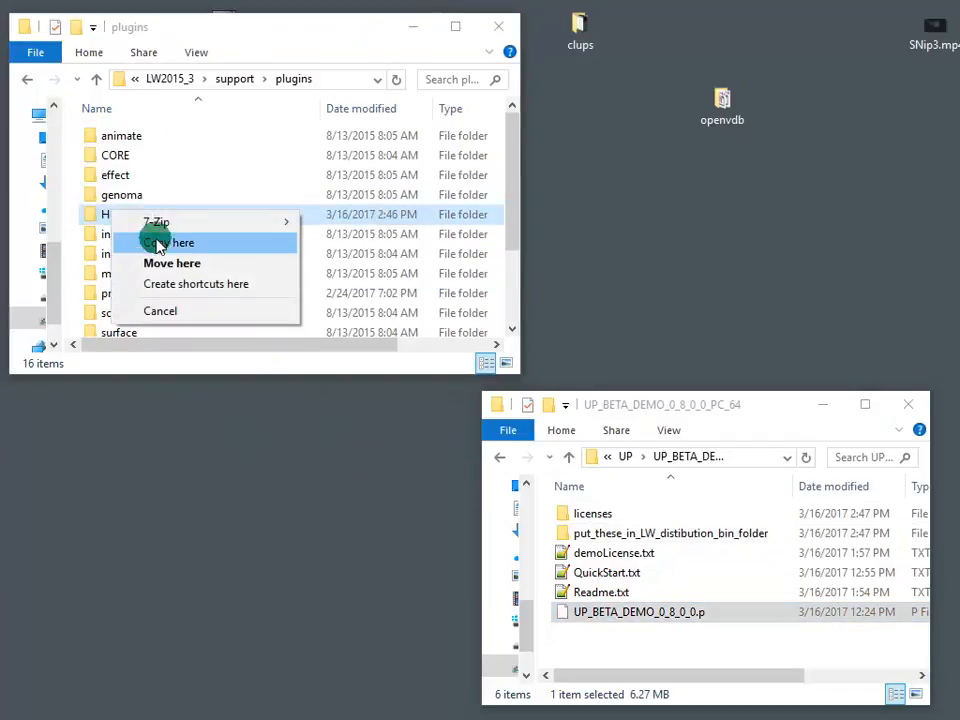
{"action": "left_click", "coordinate": [166, 242]}
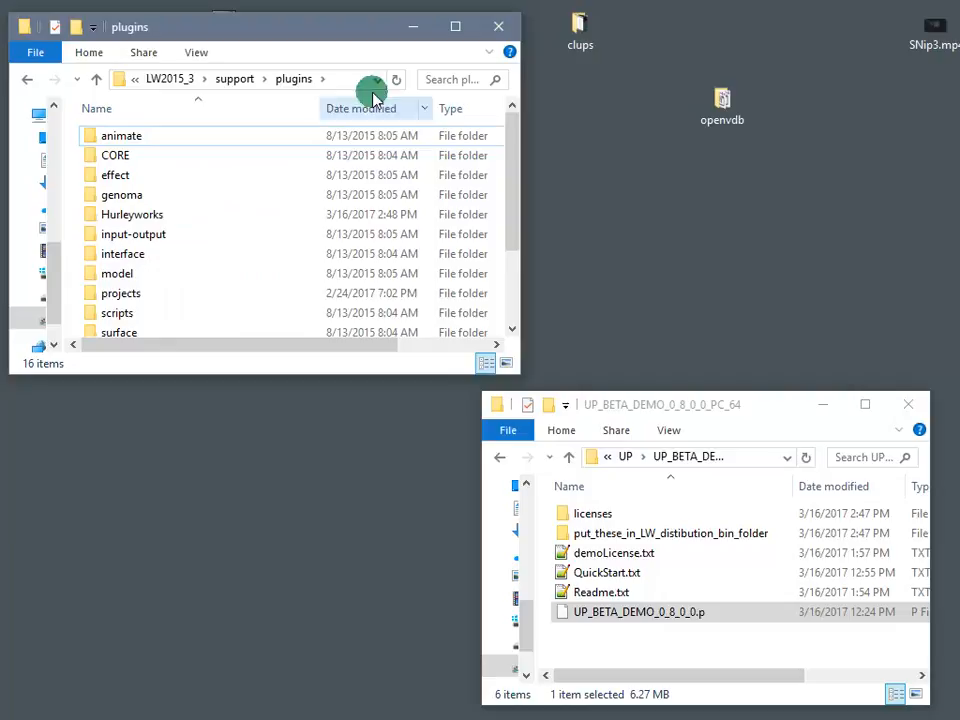
{"action": "mouse_move", "coordinate": [290, 30]}
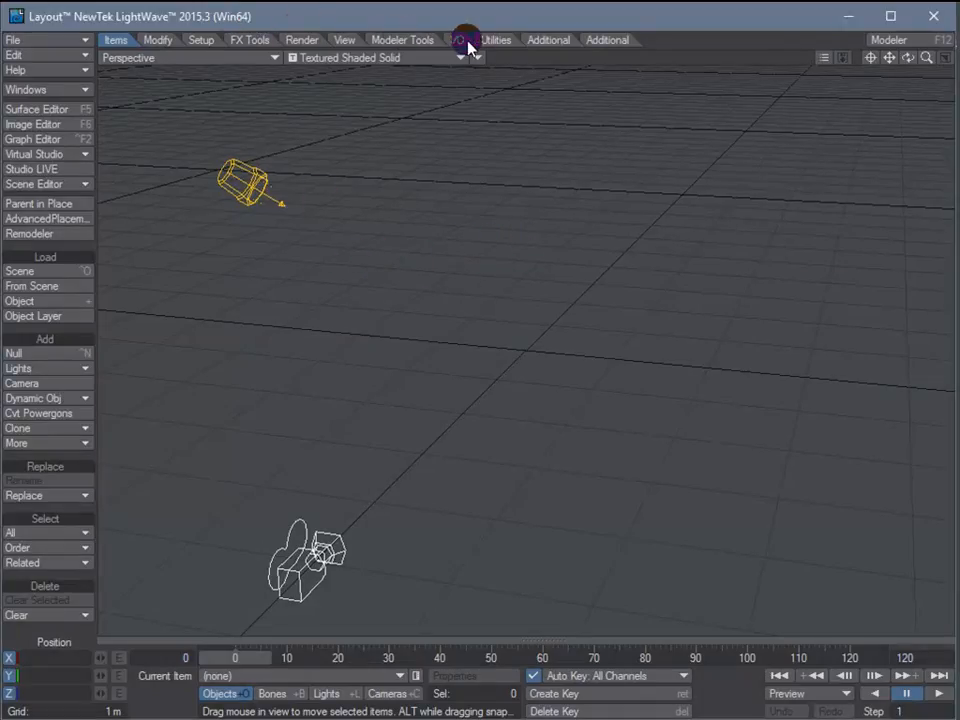
Add the UP_BETA_DEMO plugin file via Utilities > Add Plugins, confirming 7 plugins added.
{"action": "left_click", "coordinate": [496, 40]}
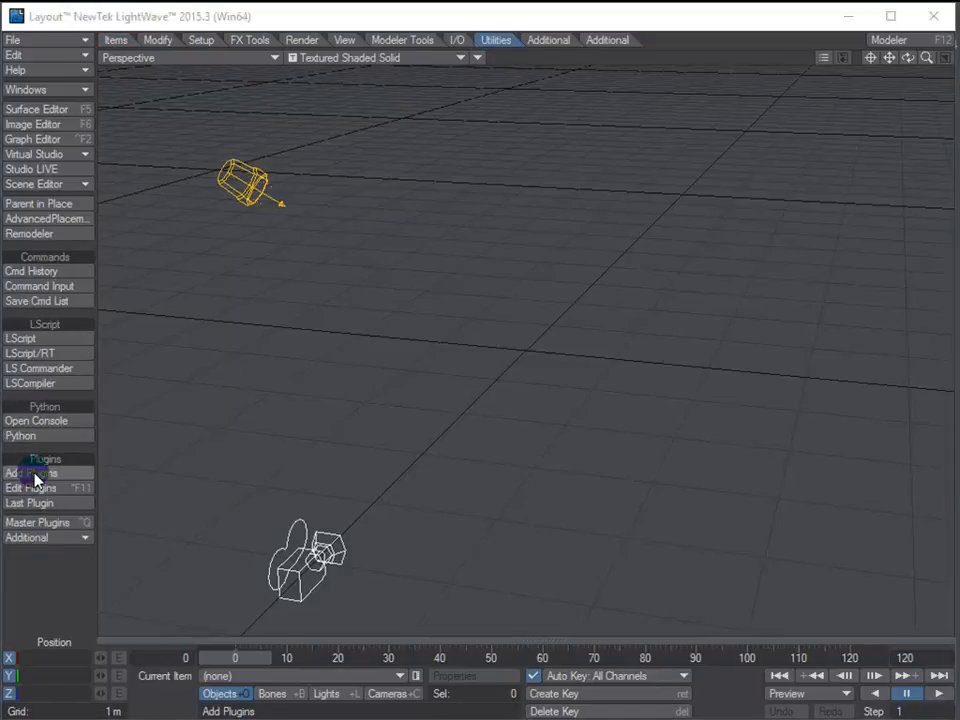
{"action": "left_click", "coordinate": [30, 472]}
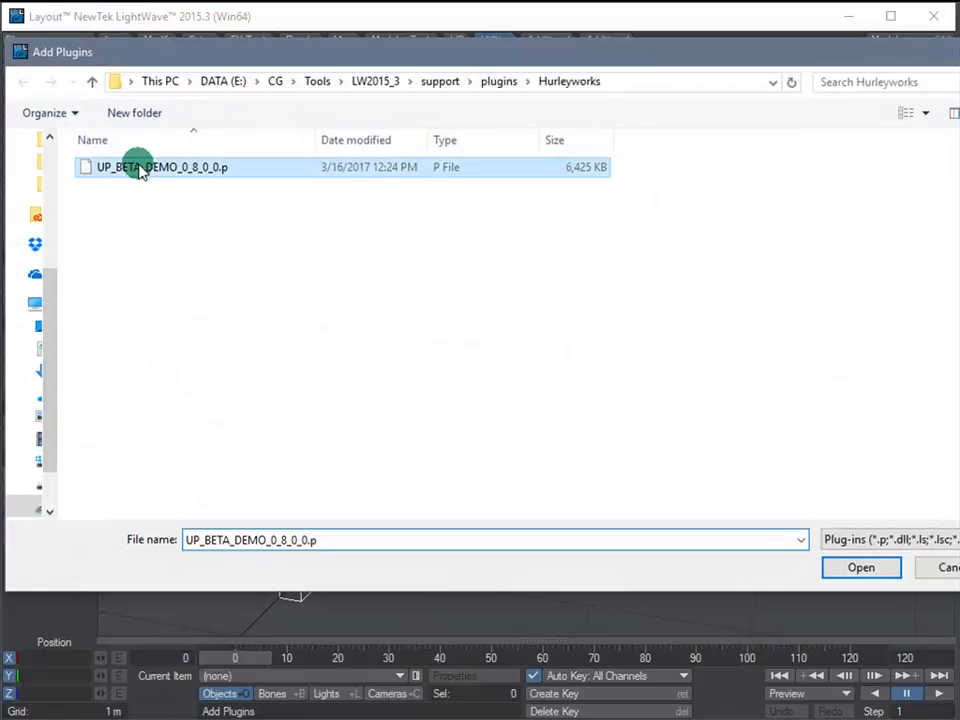
{"action": "left_click", "coordinate": [860, 568]}
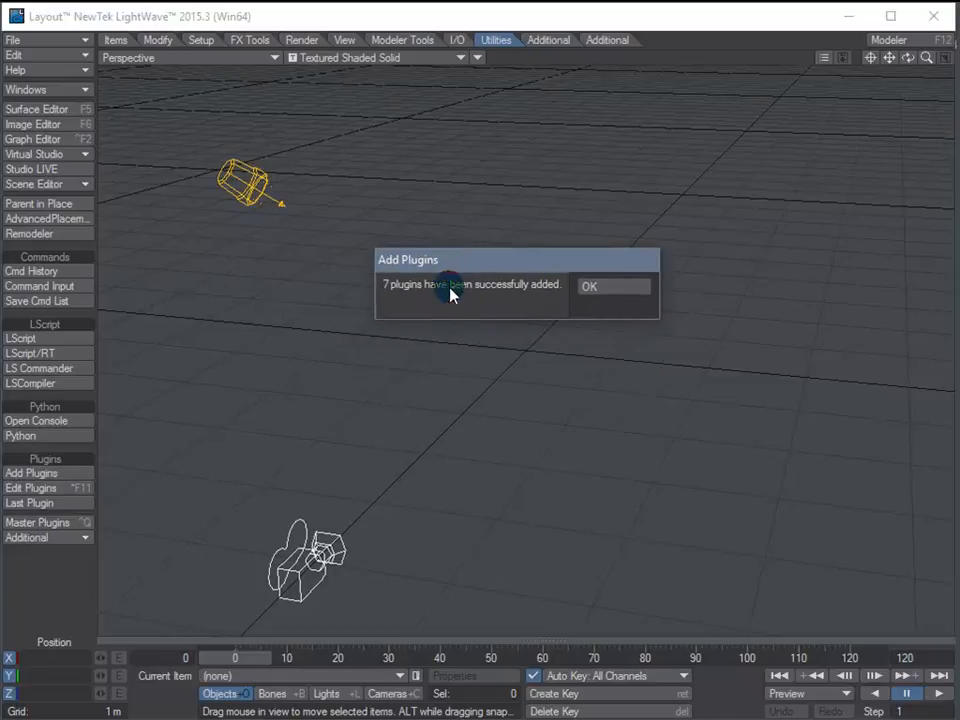
{"action": "mouse_move", "coordinate": [468, 262]}
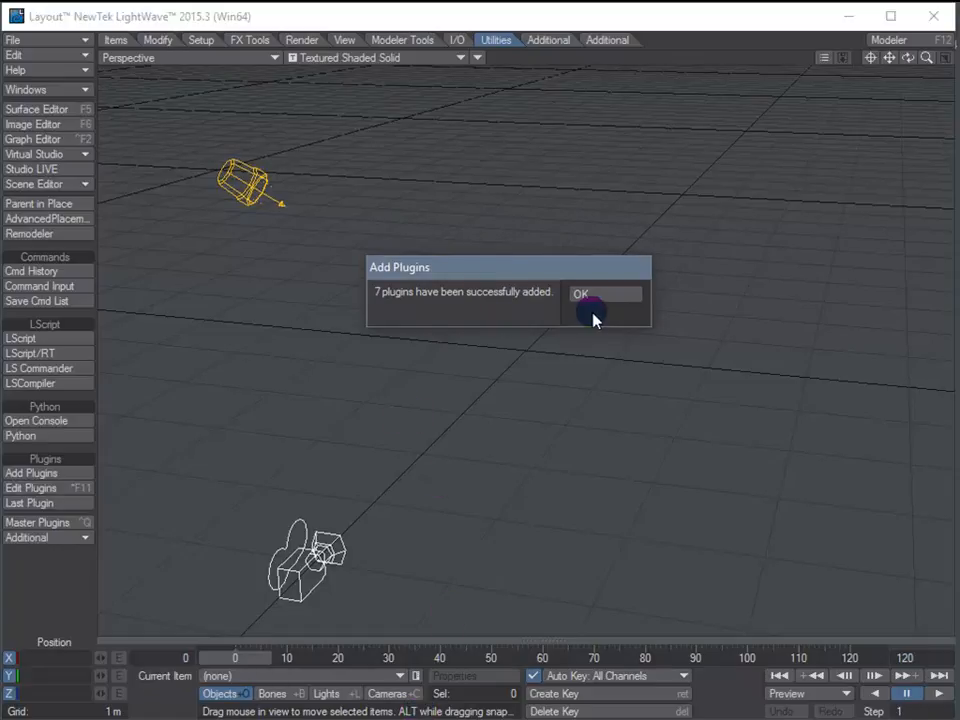
{"action": "left_click", "coordinate": [580, 292]}
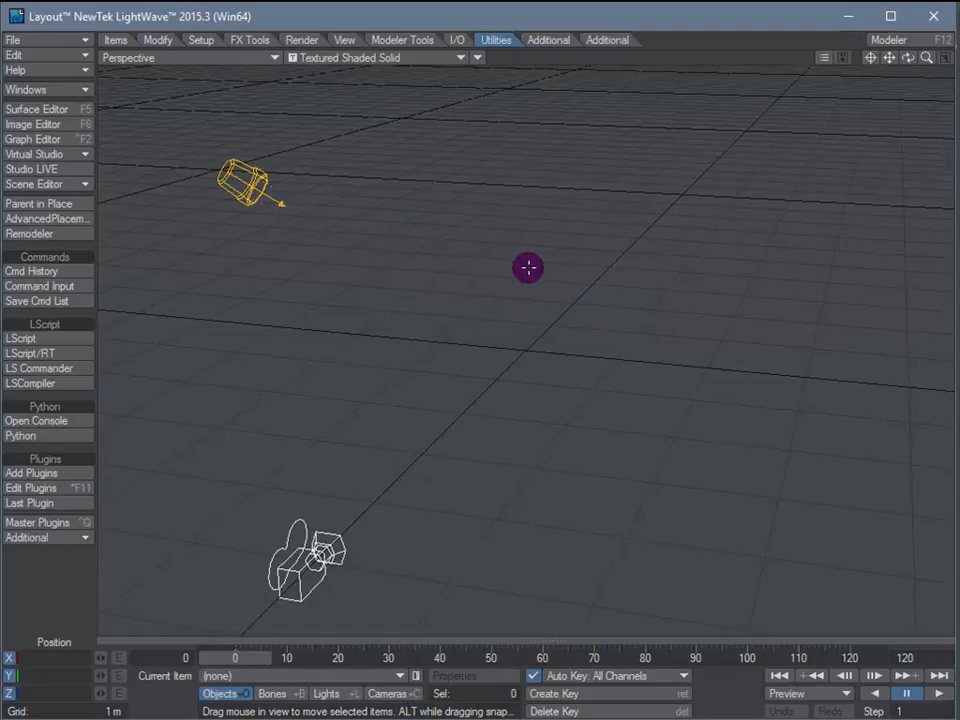
Bring up Edit Menu Layout and expand the Plugins command group.
{"action": "left_click_drag", "start_coordinate": [528, 268], "coordinate": [282, 210]}
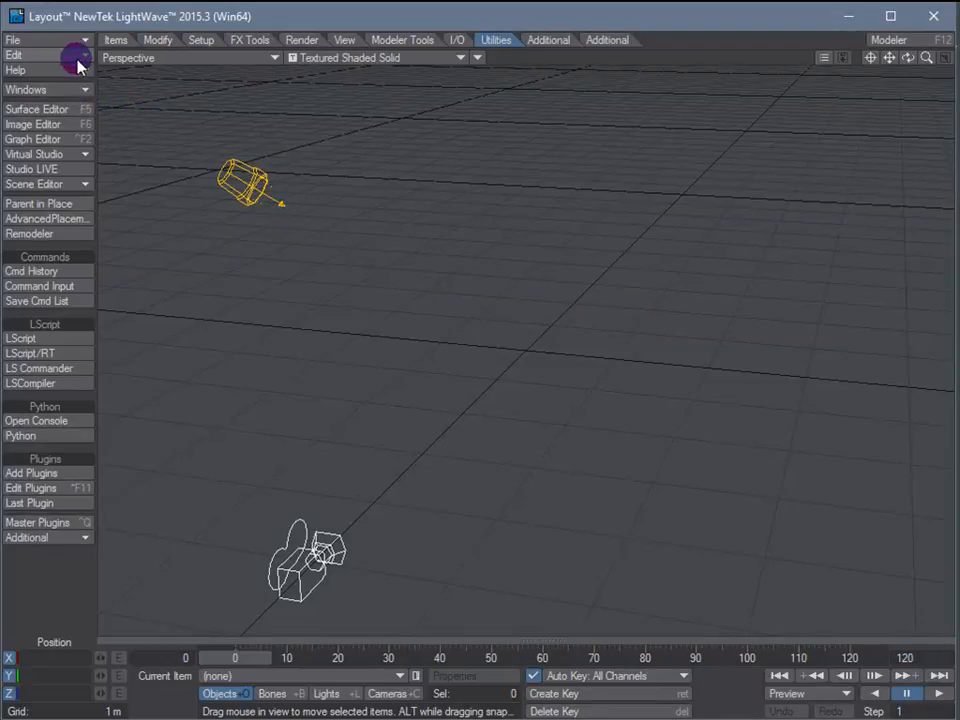
{"action": "left_click", "coordinate": [14, 56]}
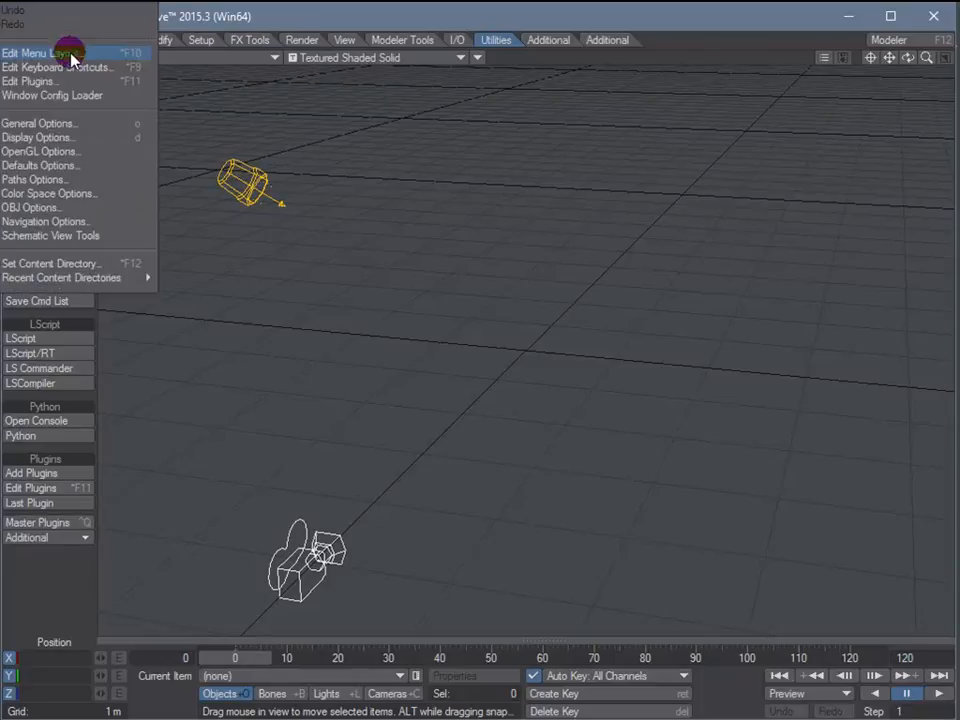
{"action": "left_click", "coordinate": [42, 52]}
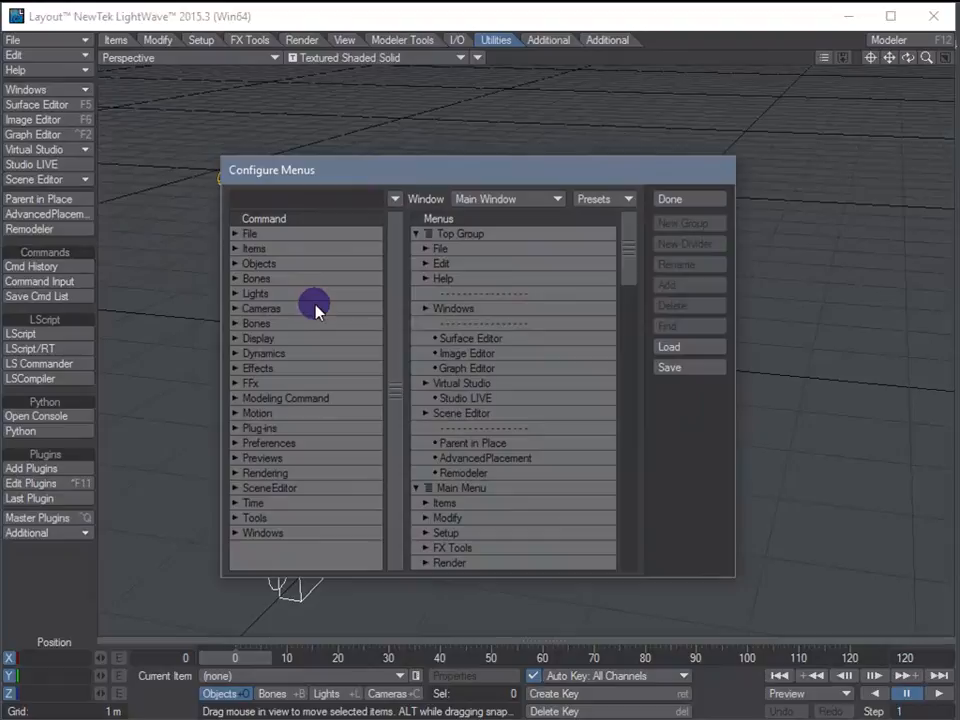
{"action": "mouse_move", "coordinate": [268, 428]}
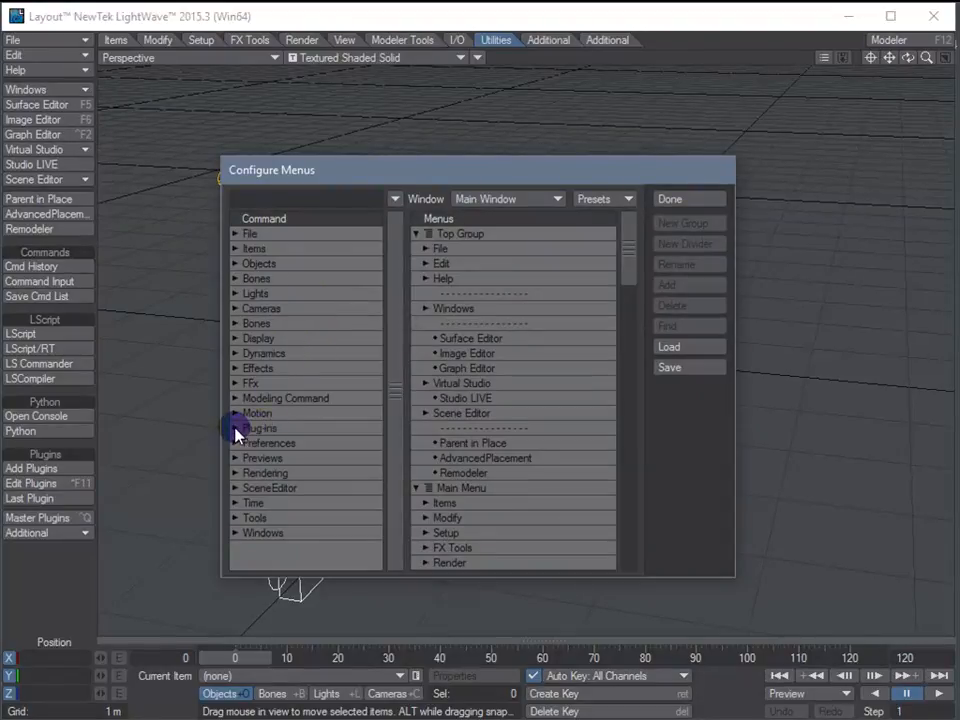
{"action": "left_click", "coordinate": [260, 428]}
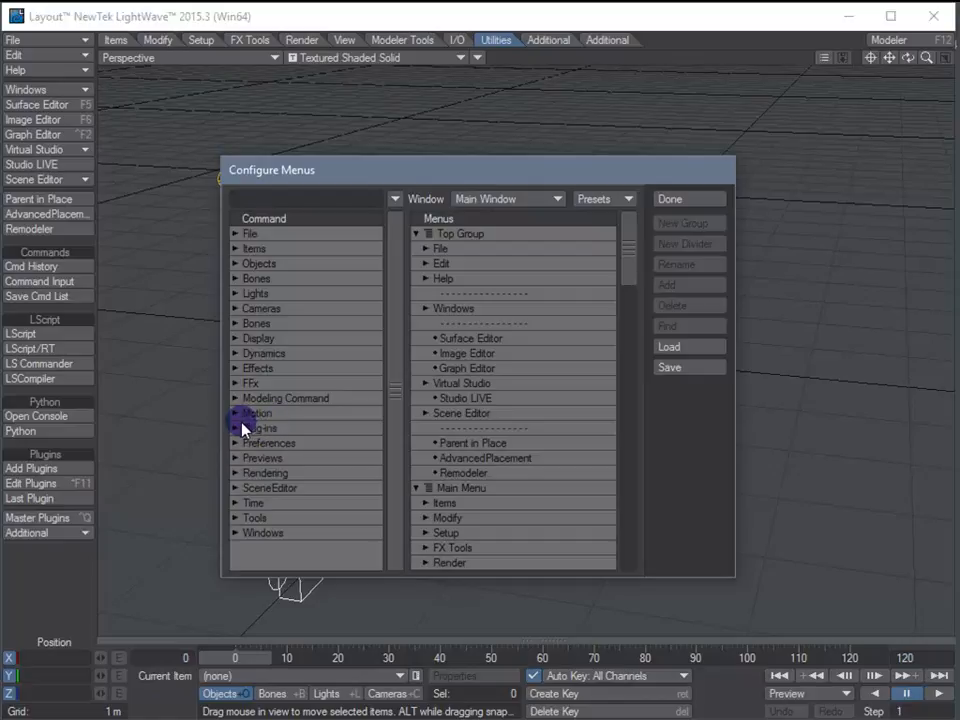
Add the UP command to the Top Group after Remodeler and keep the menu changes.
{"action": "scroll", "scroll_direction": "down", "scroll_amount": 3}
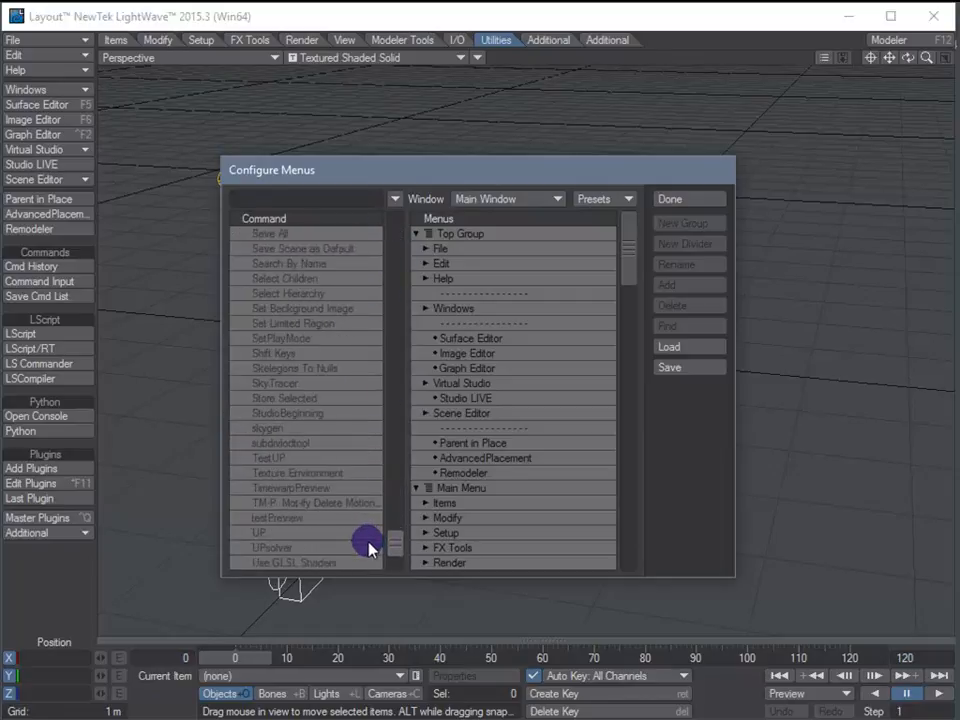
{"action": "scroll", "scroll_direction": "down", "scroll_amount": 3}
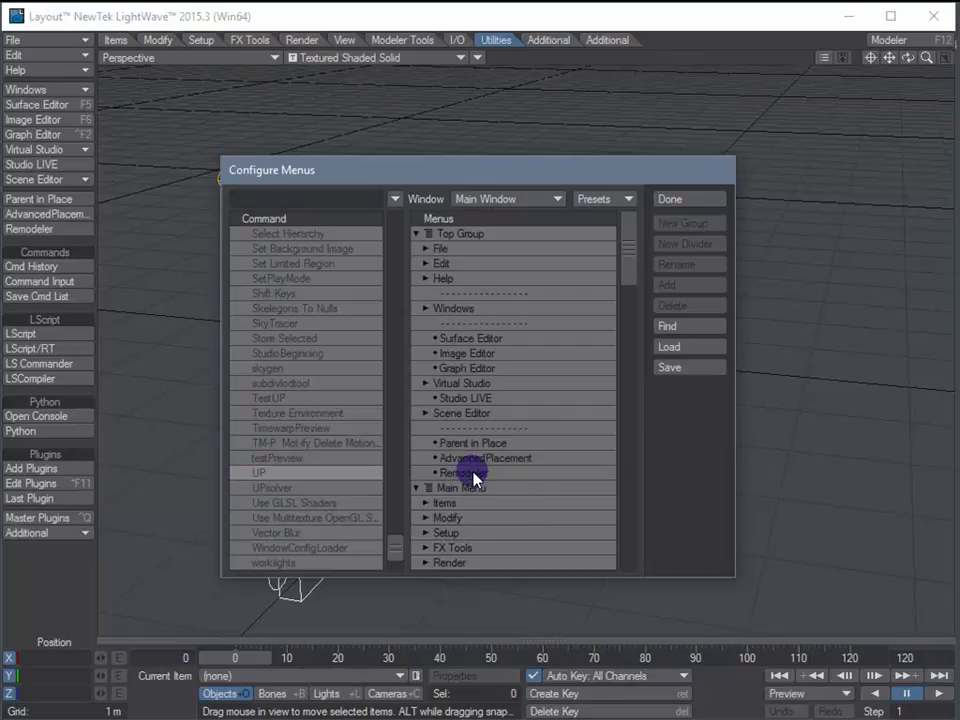
{"action": "left_click", "coordinate": [688, 284]}
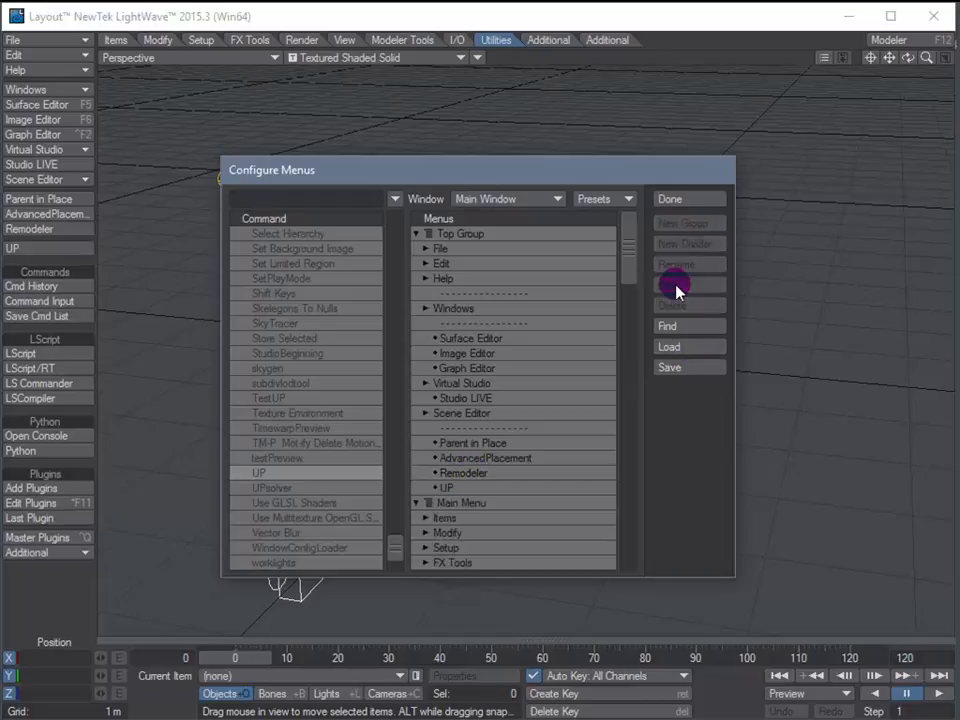
{"action": "left_click", "coordinate": [668, 198]}
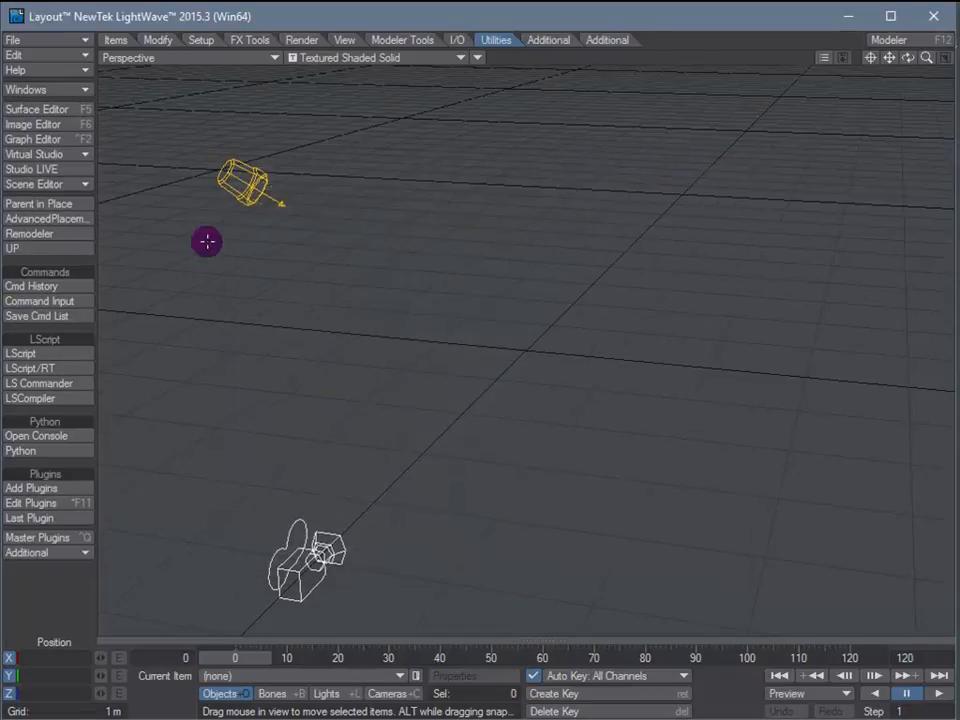
Launch UP from the new menu button and dismiss its empty config file error.
{"action": "left_click", "coordinate": [12, 248]}
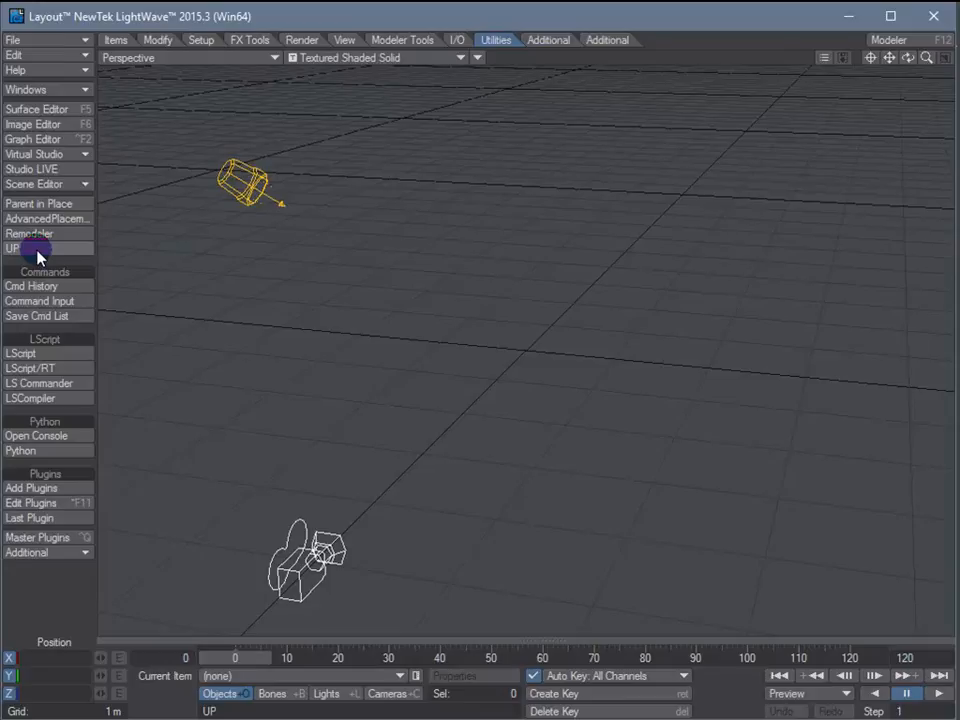
{"action": "left_click", "coordinate": [12, 248]}
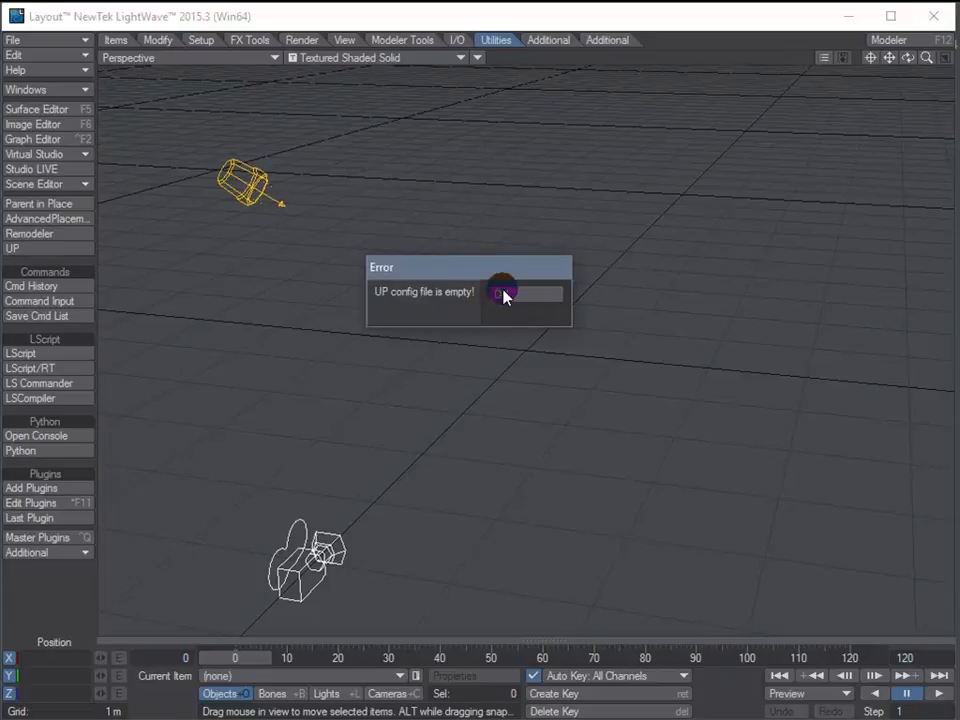
{"action": "left_click", "coordinate": [504, 292]}
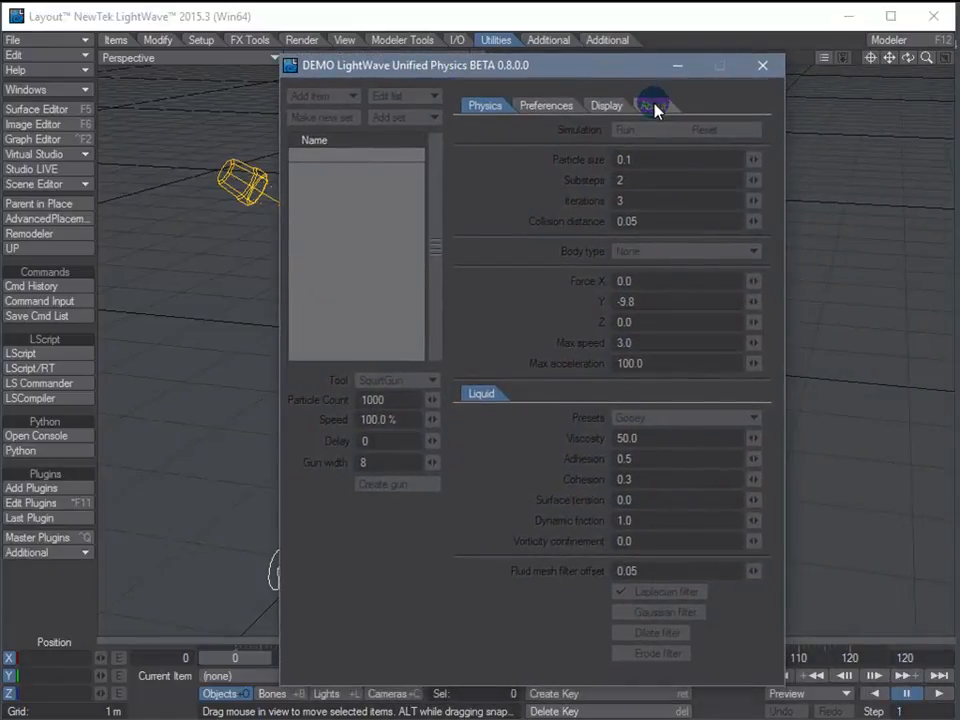
{"action": "left_click", "coordinate": [652, 104]}
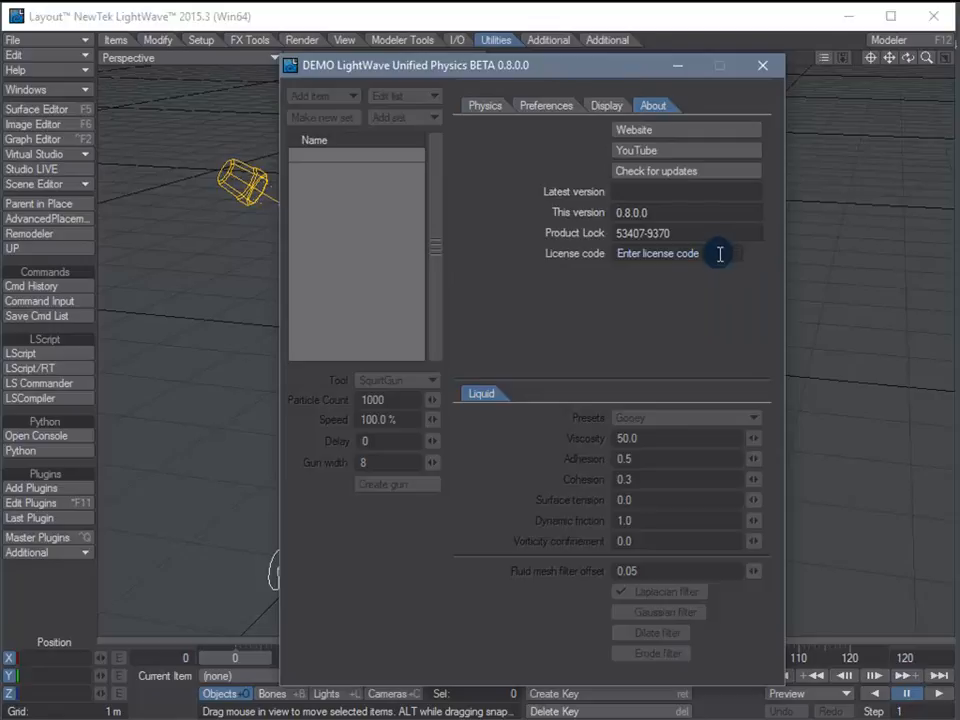
{"action": "triple_click", "coordinate": [656, 252]}
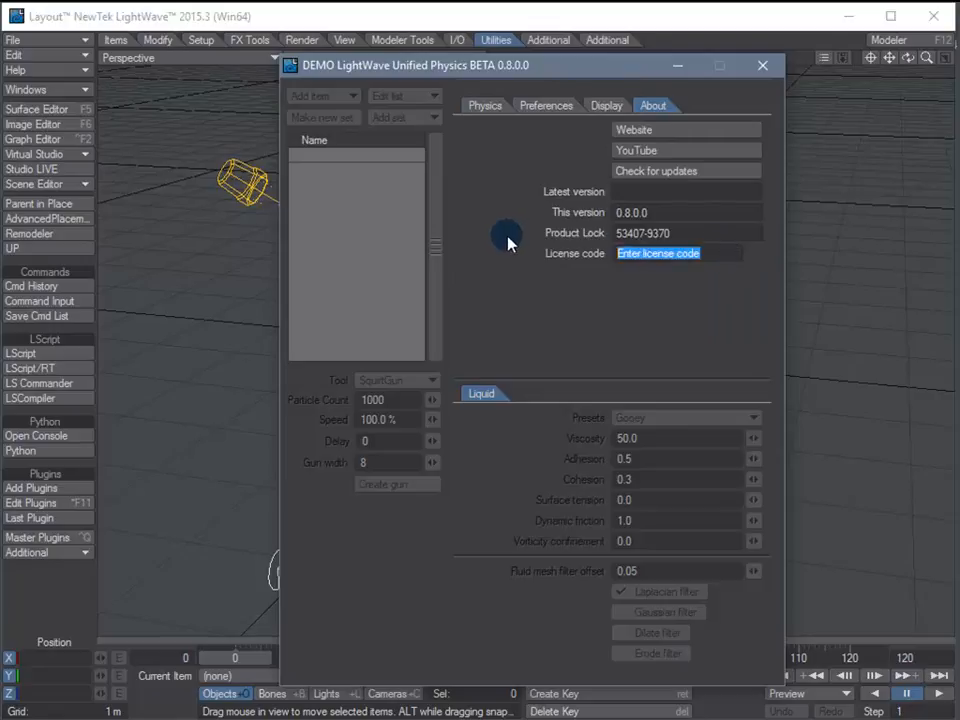
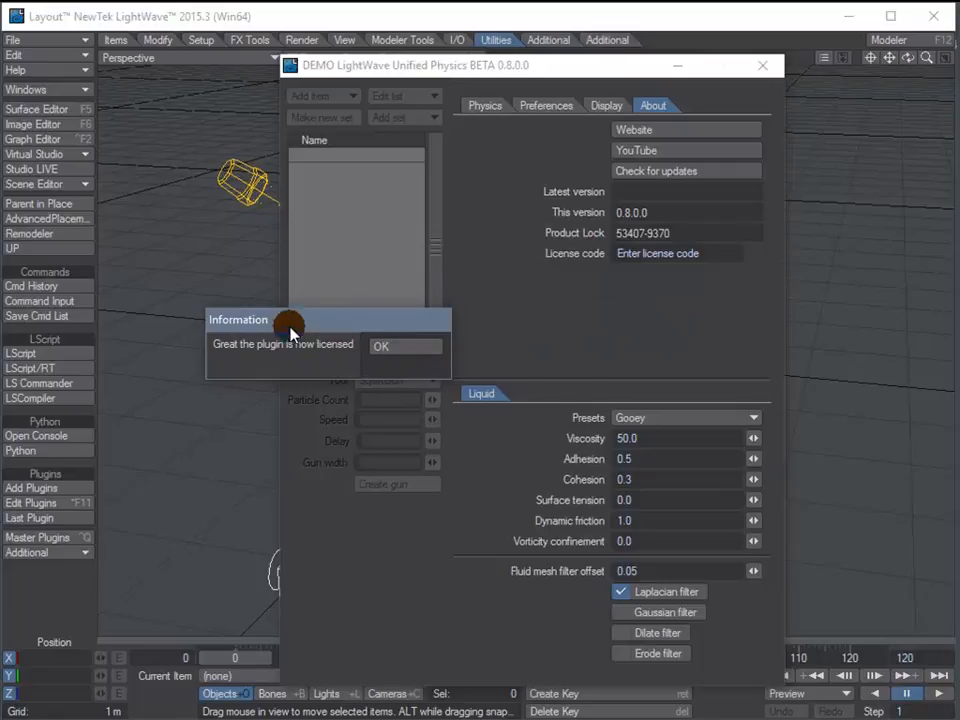
{"action": "left_click", "coordinate": [380, 346]}
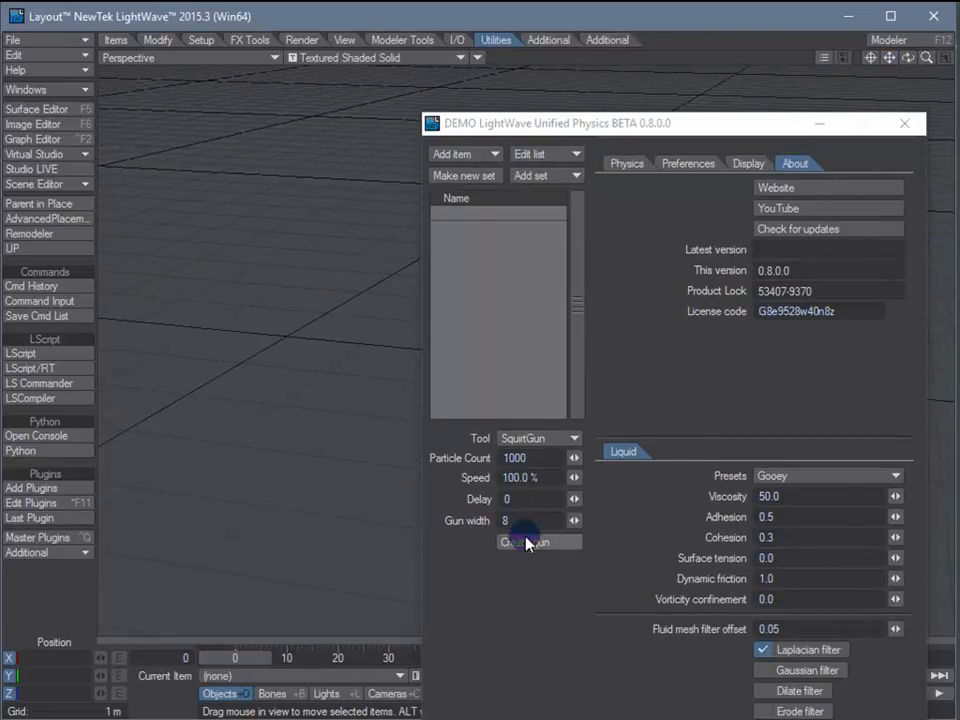
Create a SquirtGun emitter, run the liquid simulation from the Physics page and reset it.
{"action": "left_click", "coordinate": [524, 540]}
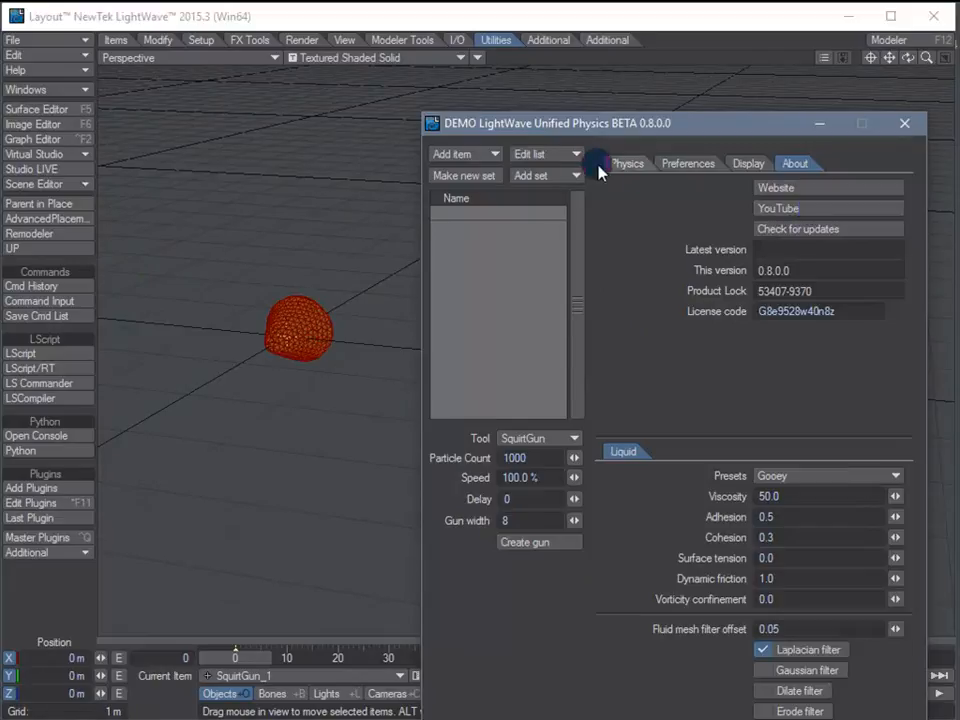
{"action": "left_click", "coordinate": [628, 164]}
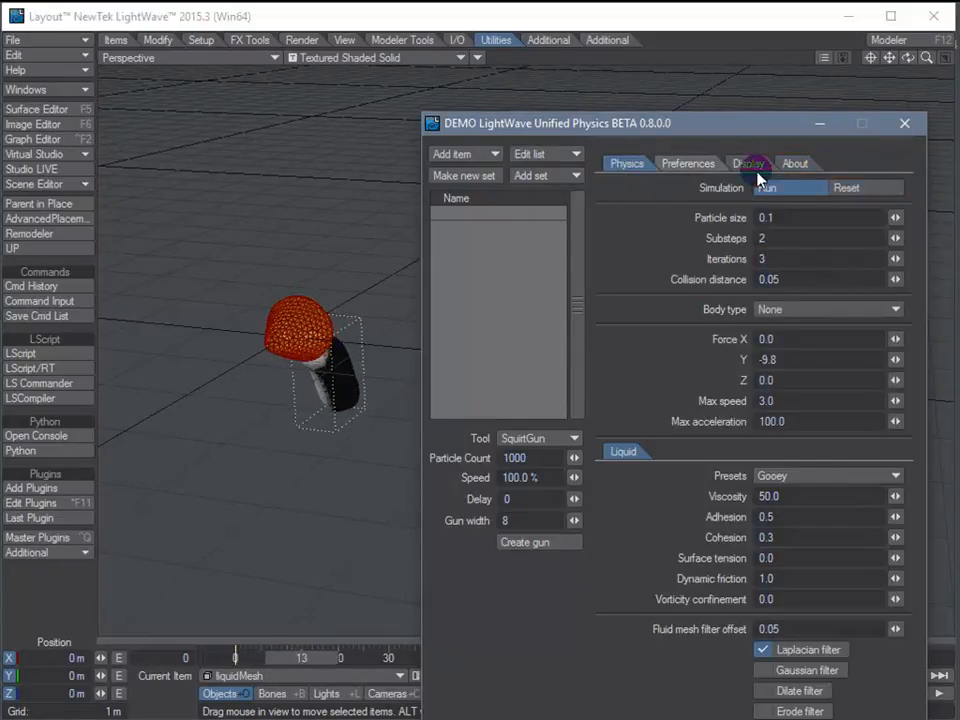
{"action": "left_click", "coordinate": [766, 188]}
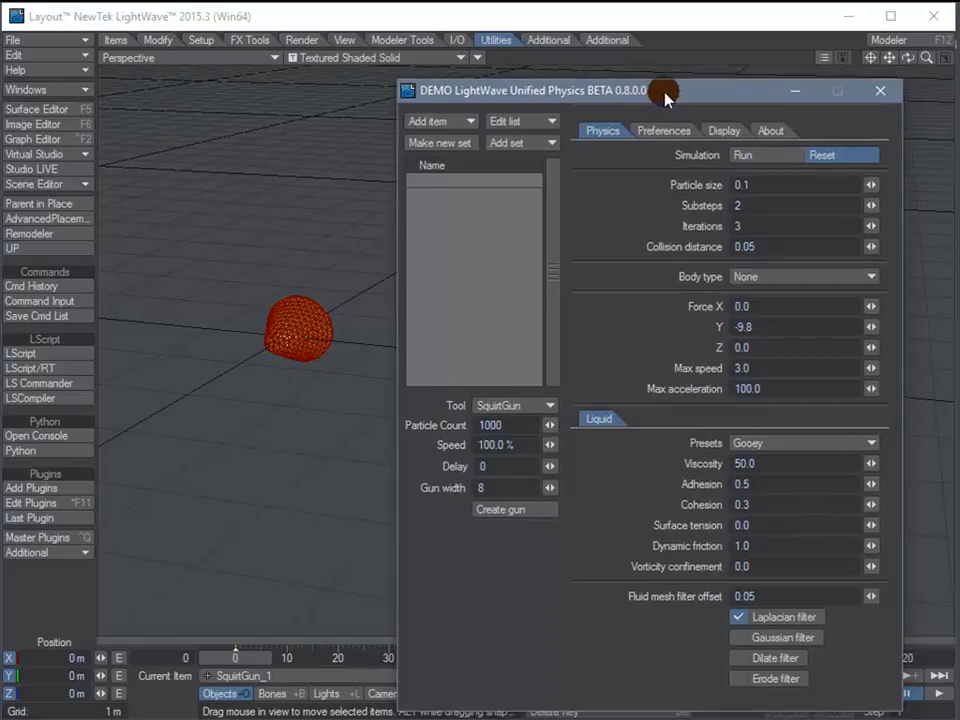
{"action": "left_click_drag", "start_coordinate": [664, 90], "coordinate": [664, 80]}
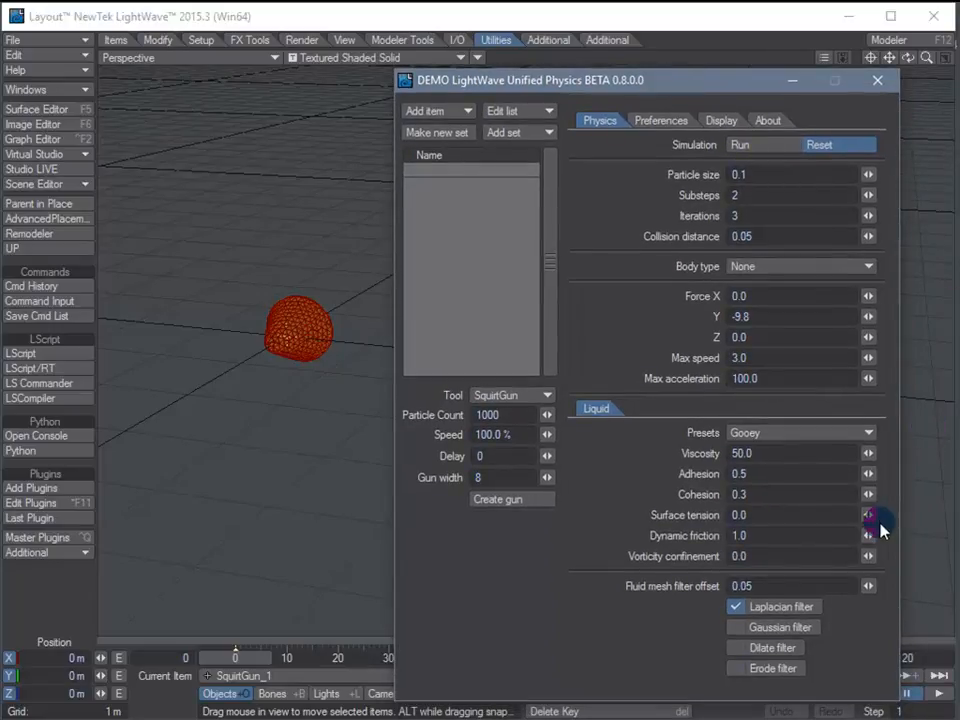